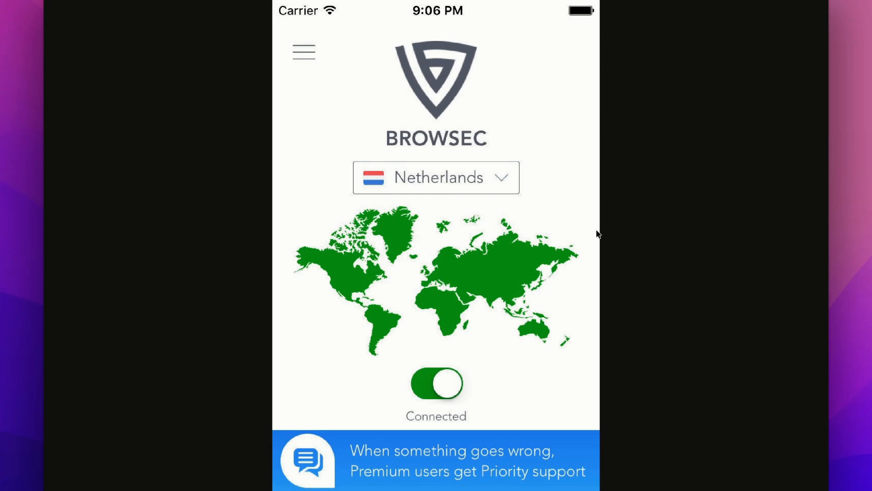
pyautogui.moveTo(576, 267)
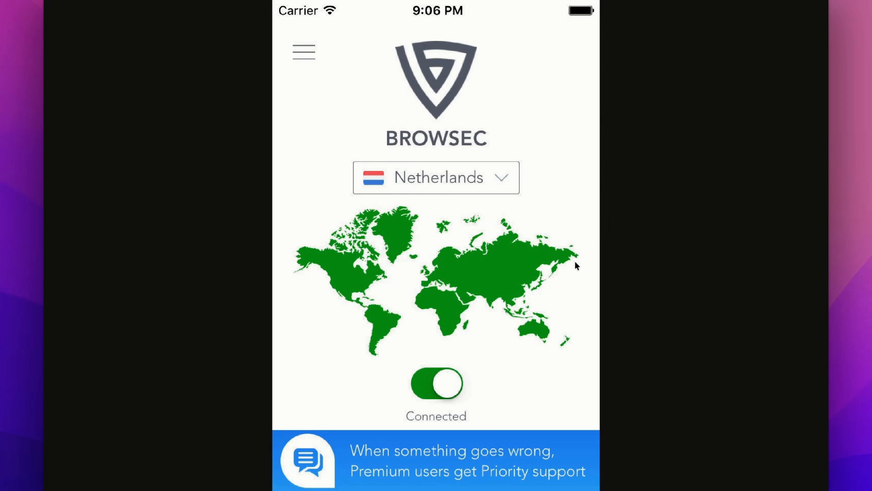
pyautogui.moveTo(584, 265)
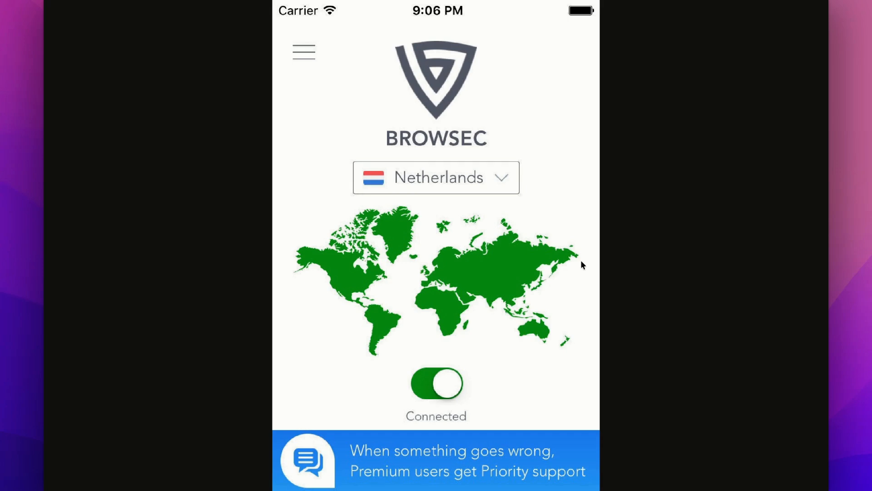
pyautogui.moveTo(500, 272)
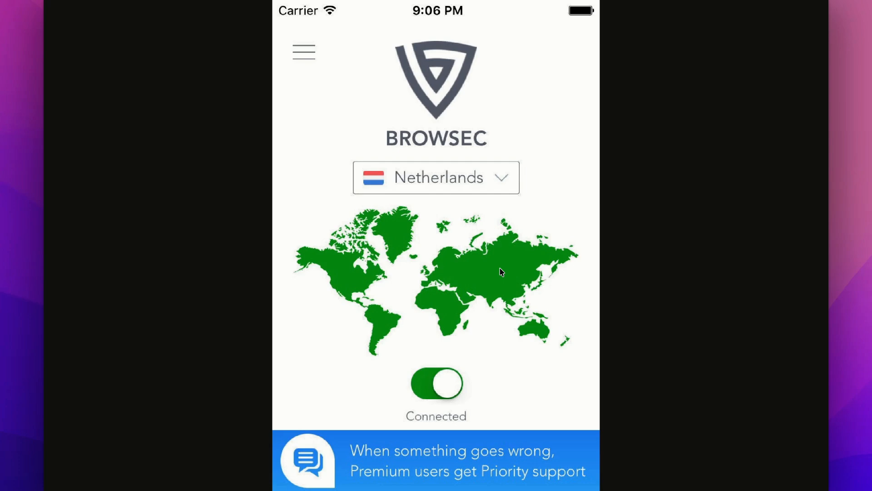
# Go to support.google.com and choose the Google Play help centre from the product tiles
pyautogui.press('Cmd+Tab')
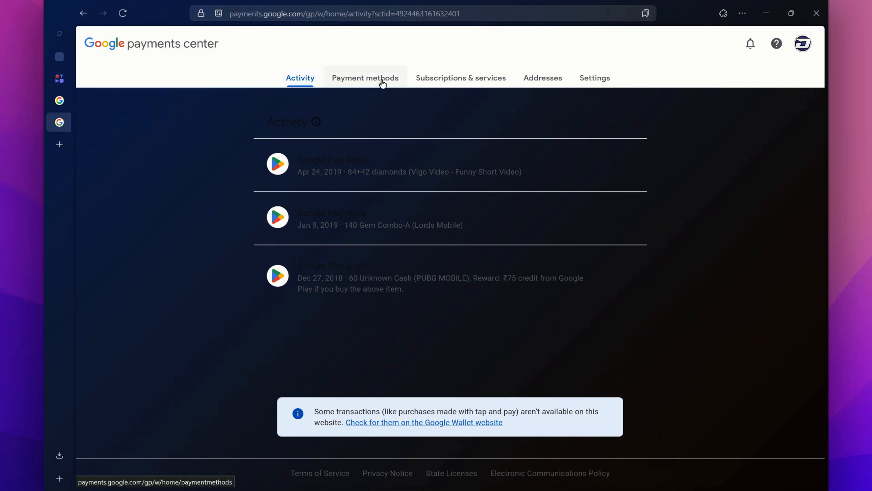
pyautogui.moveTo(427, 83)
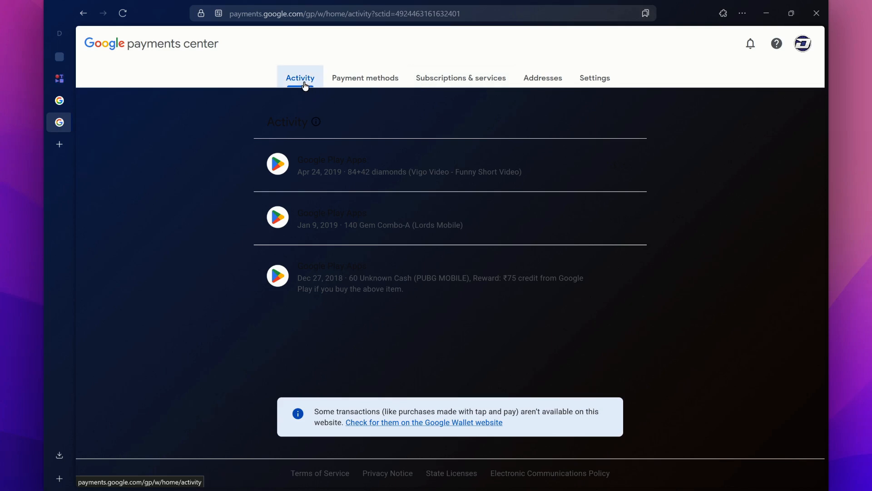
pyautogui.moveTo(293, 210)
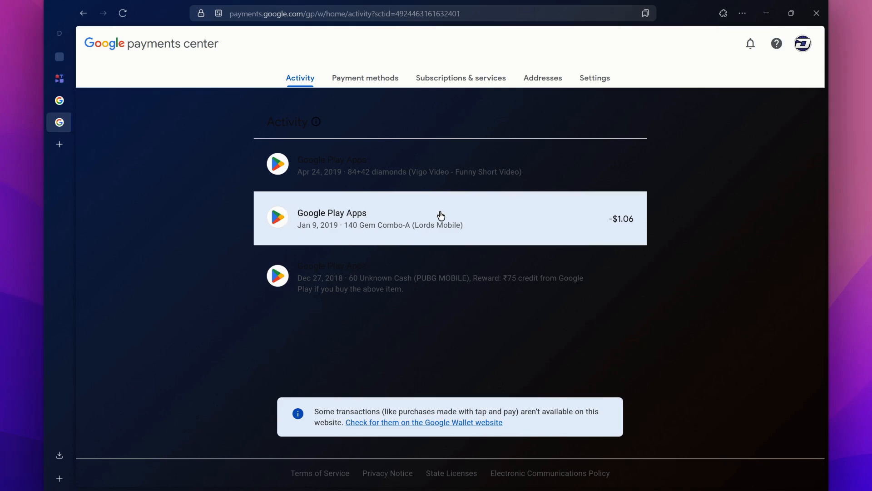
pyautogui.moveTo(389, 291)
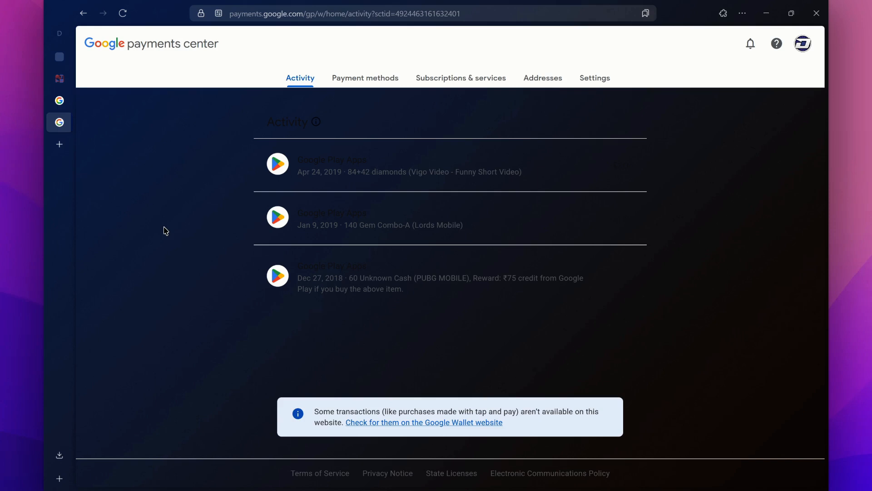
pyautogui.click(58, 144)
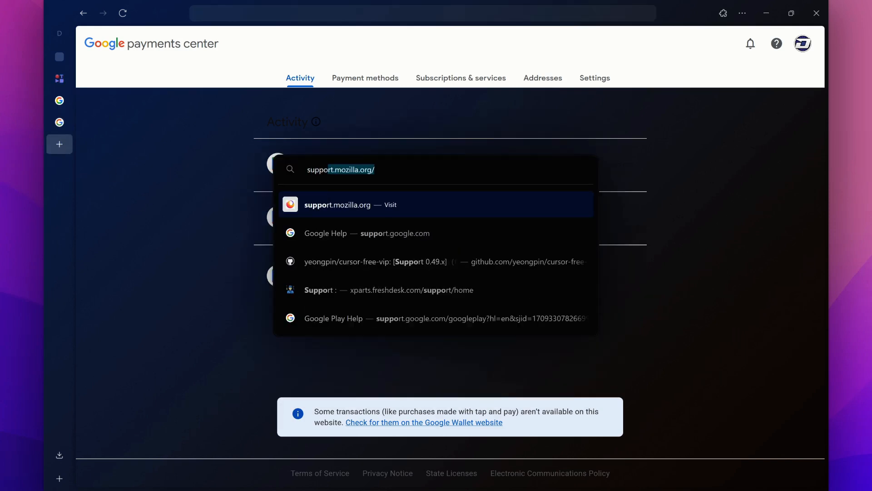
pyautogui.write('support.google.com')
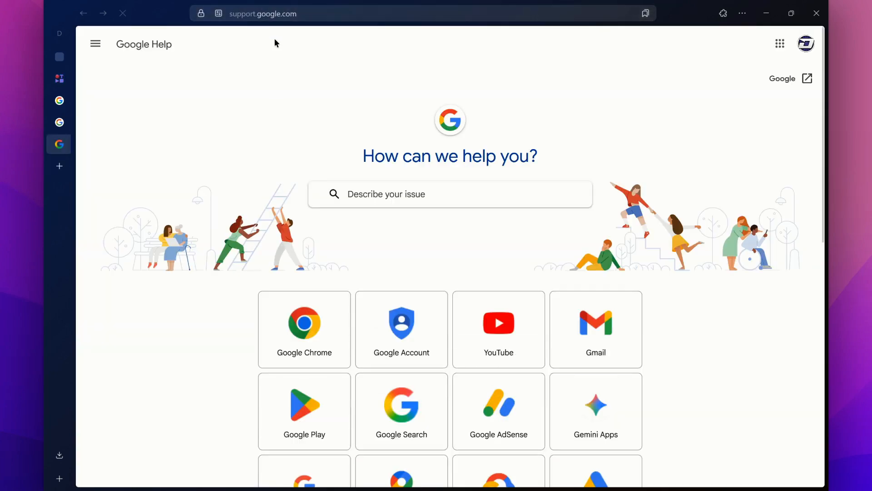
pyautogui.scroll(-3)
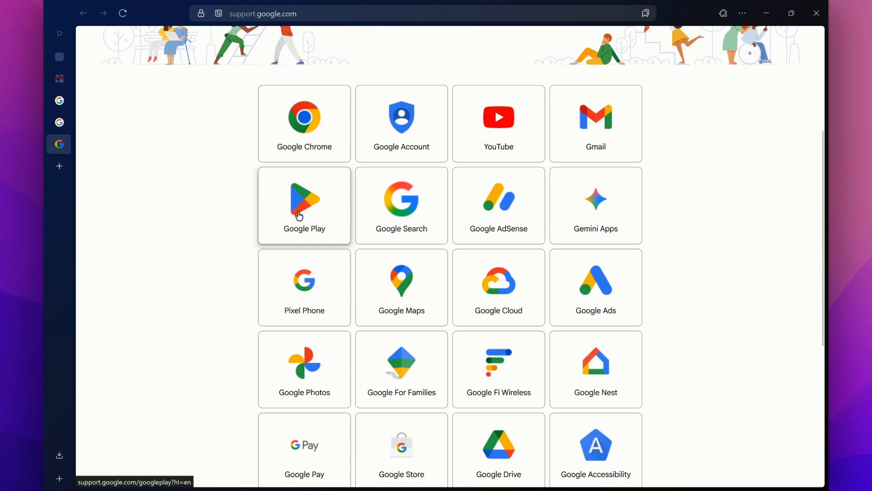
pyautogui.click(304, 204)
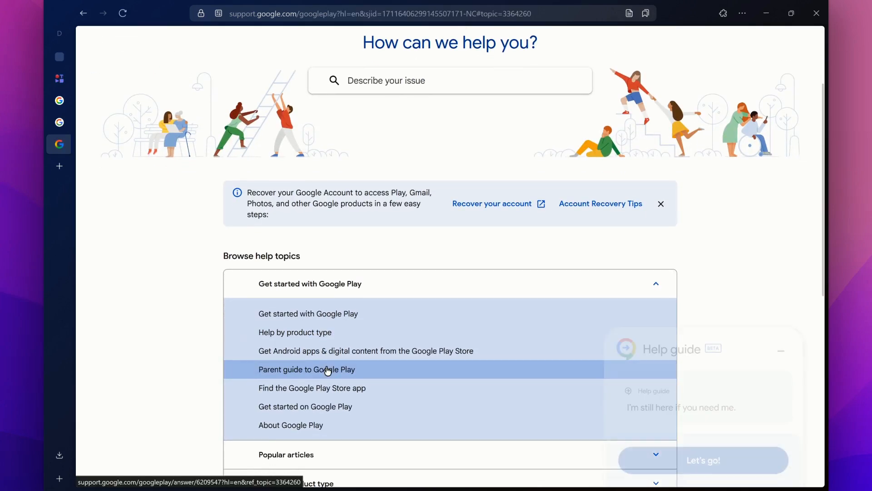
# Expand Popular articles and choose the 'Fix payment issues on your account' article
pyautogui.scroll(-3)
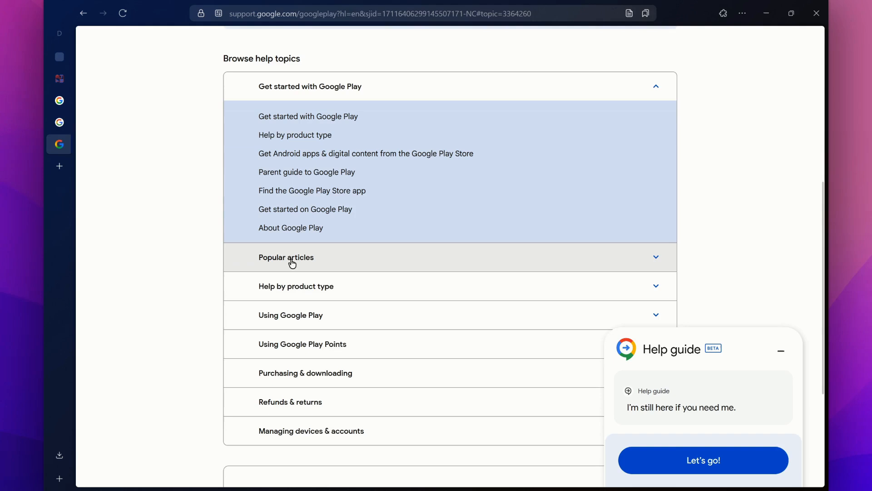
pyautogui.click(287, 257)
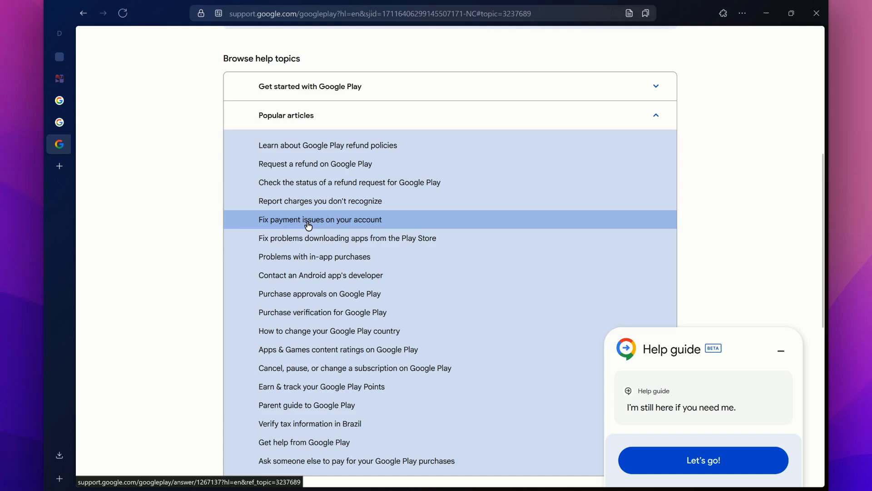
pyautogui.click(309, 219)
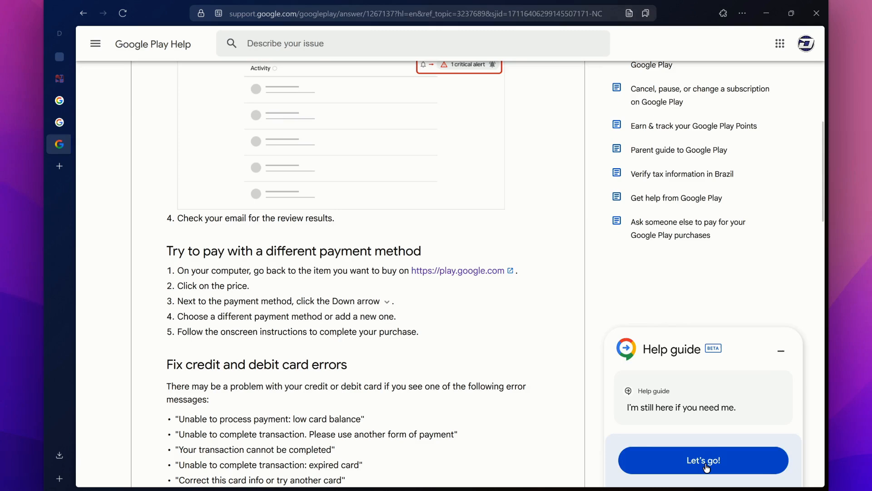
# Start a conversation with the Help guide from the payment issues article
pyautogui.click(703, 459)
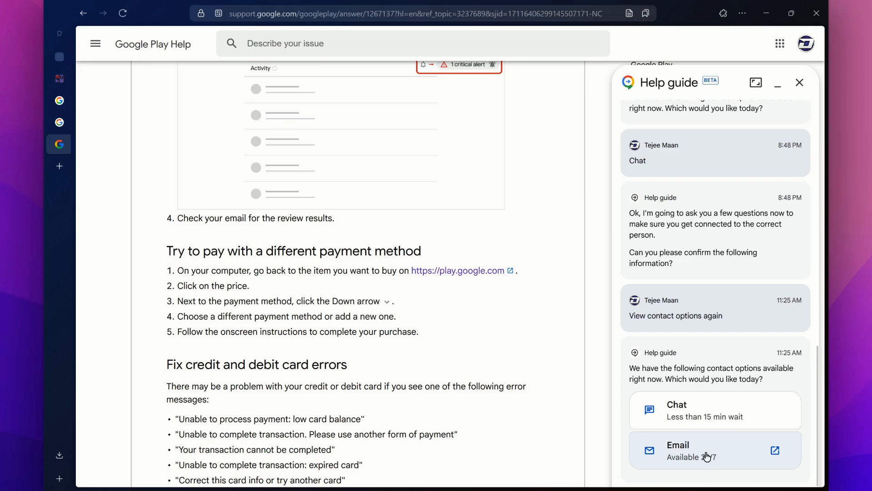
pyautogui.moveTo(721, 416)
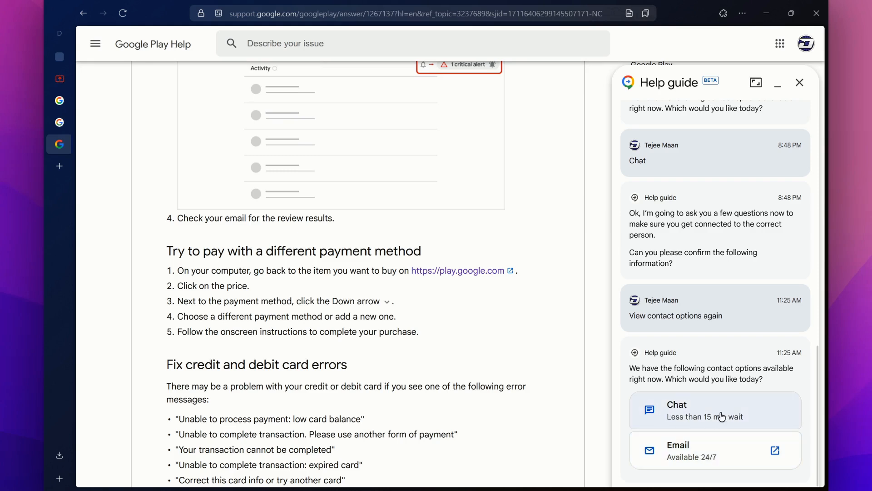
pyautogui.moveTo(677, 419)
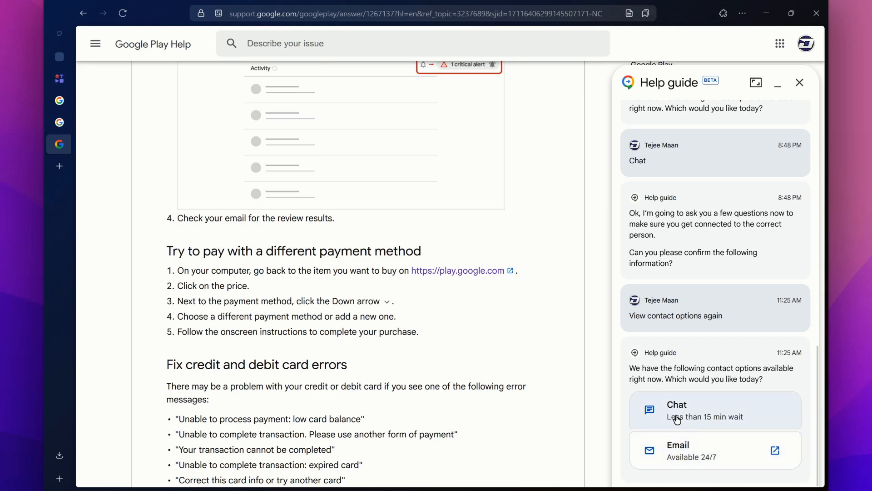
pyautogui.moveTo(685, 428)
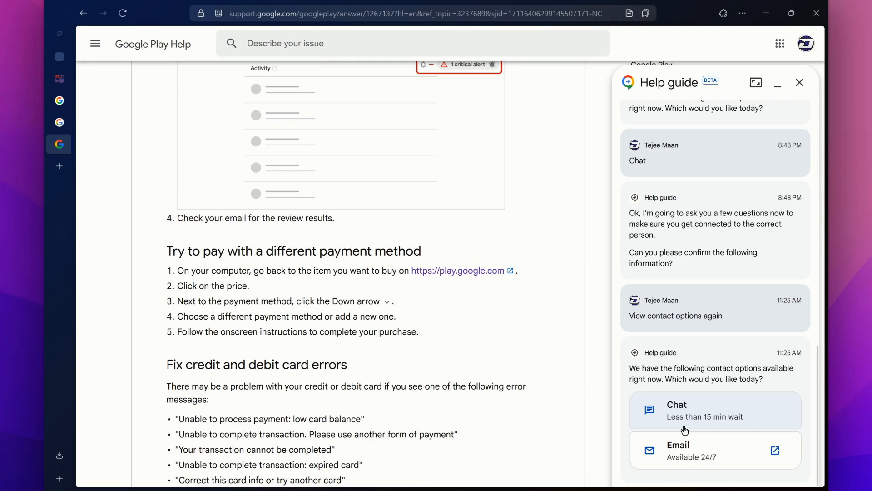
pyautogui.moveTo(729, 421)
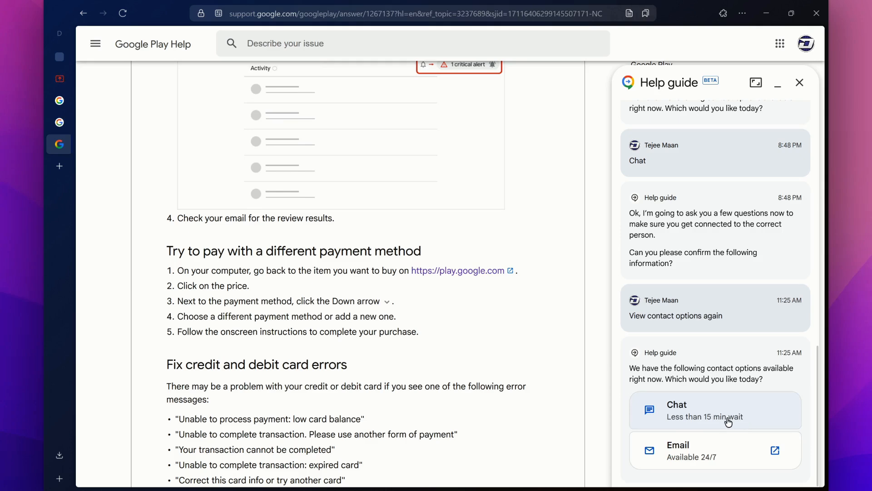
# Choose Chat as the way to contact Google Play support
pyautogui.click(695, 409)
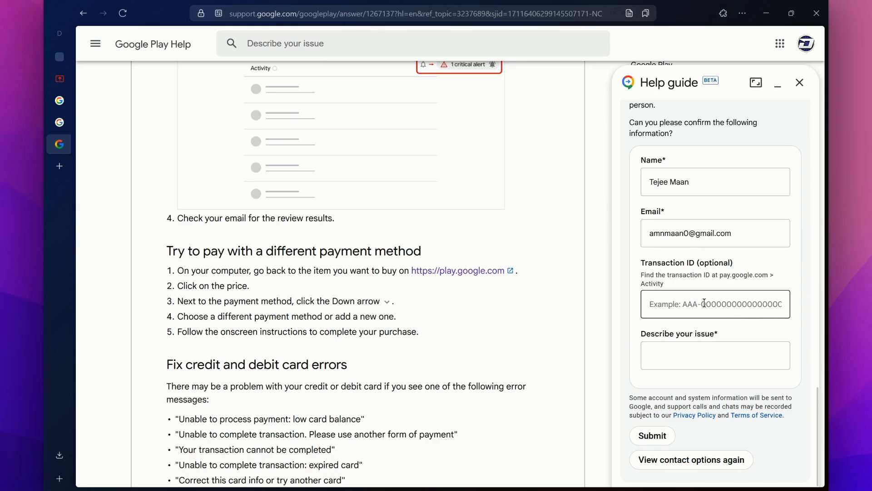
# Activate the 'Describe your issue' field of the chat contact form
pyautogui.click(716, 355)
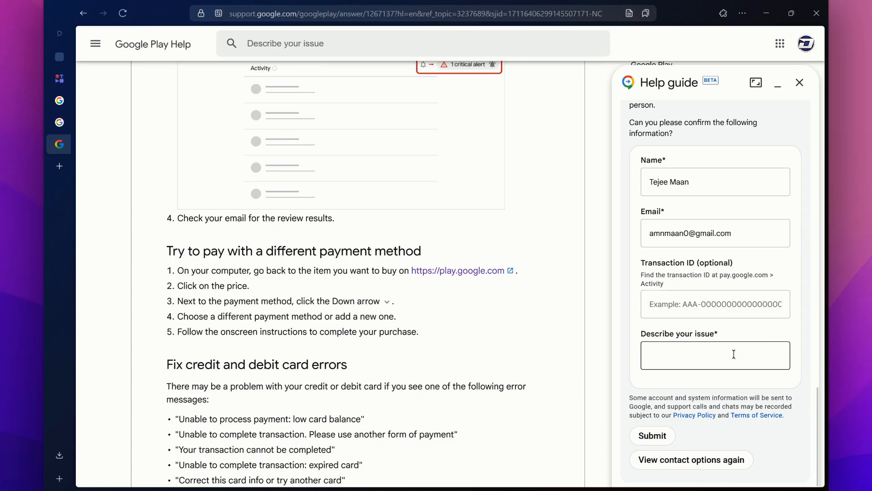
pyautogui.moveTo(669, 354)
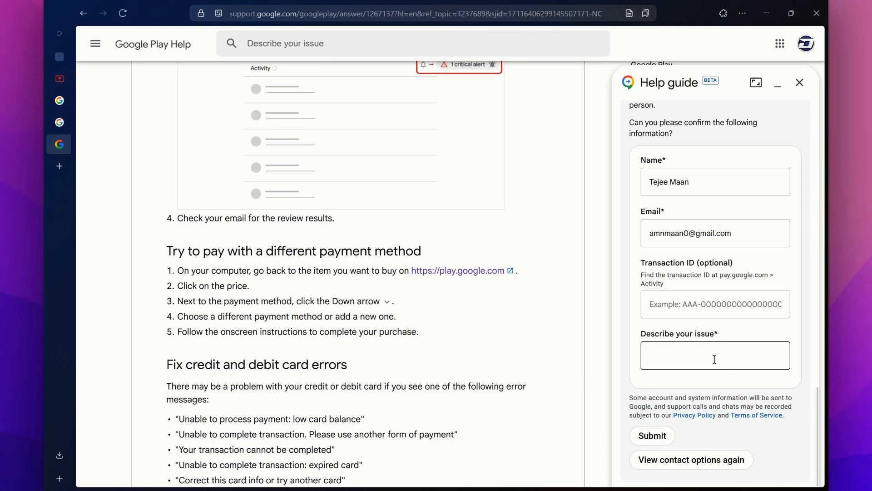
pyautogui.moveTo(731, 327)
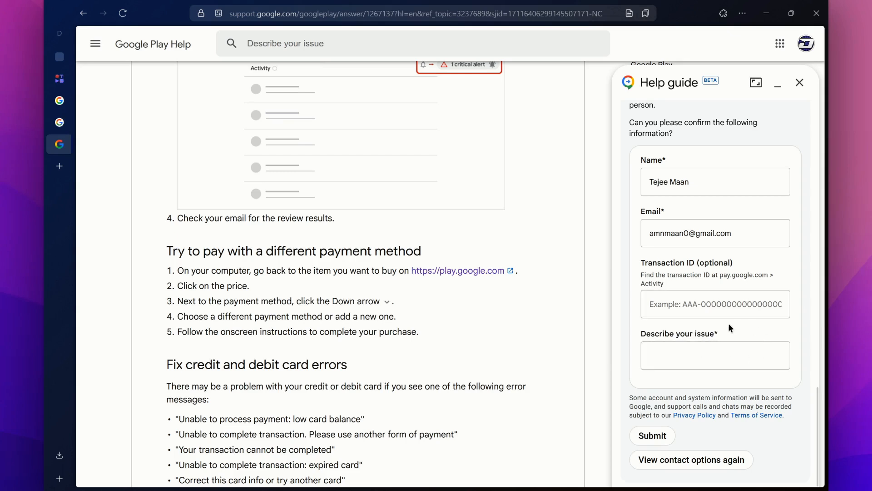
pyautogui.moveTo(790, 324)
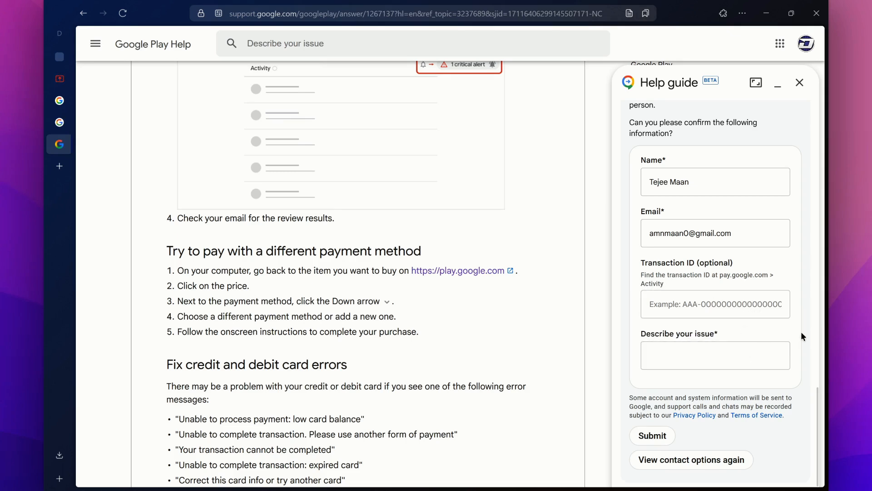
pyautogui.moveTo(750, 343)
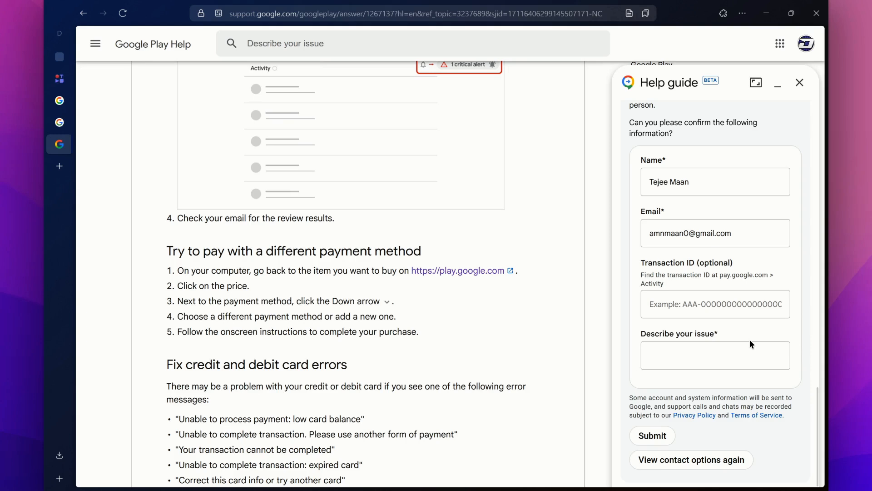